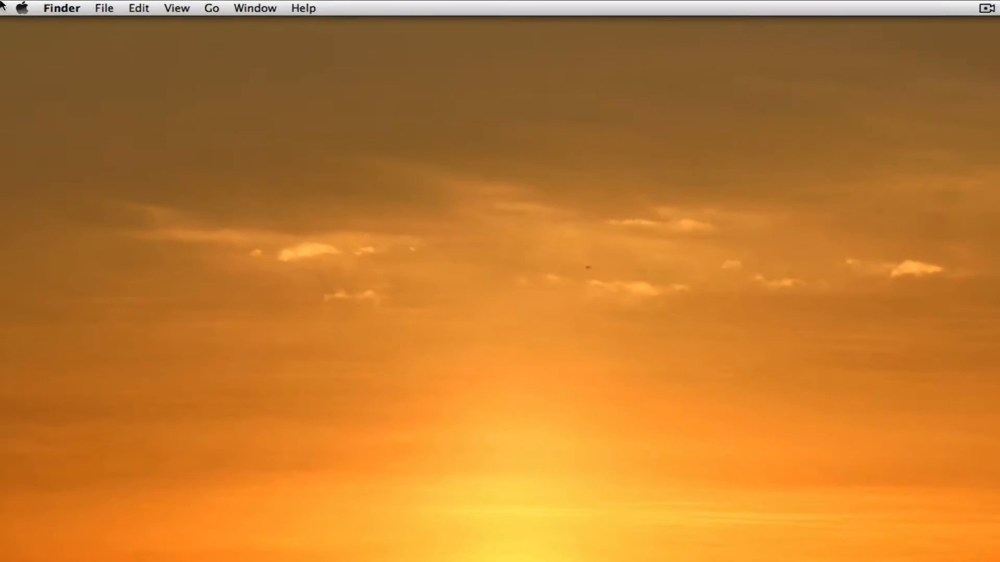
- Search Spotlight for 'syst' to launch System Preferences
click(23, 7)
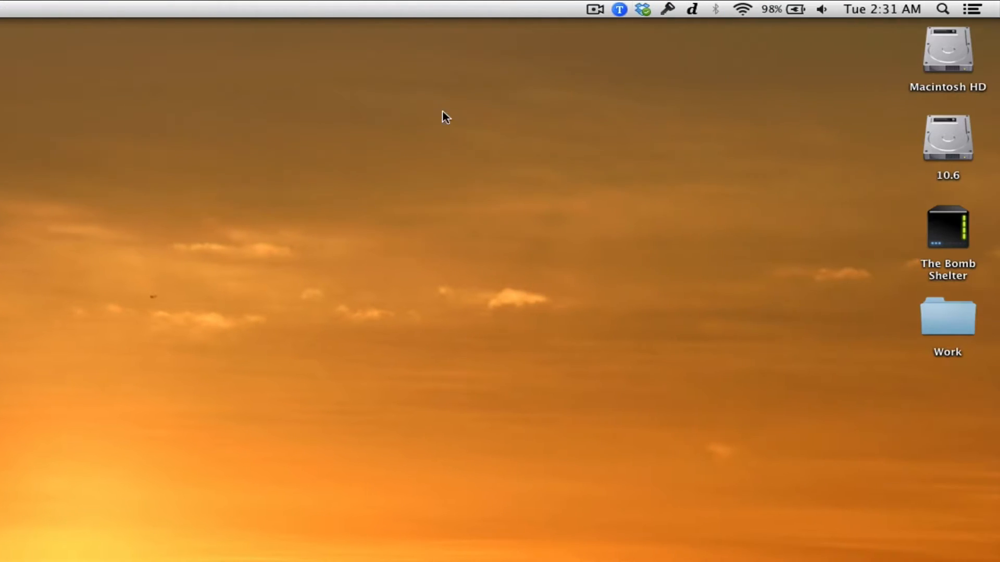
text(syst)
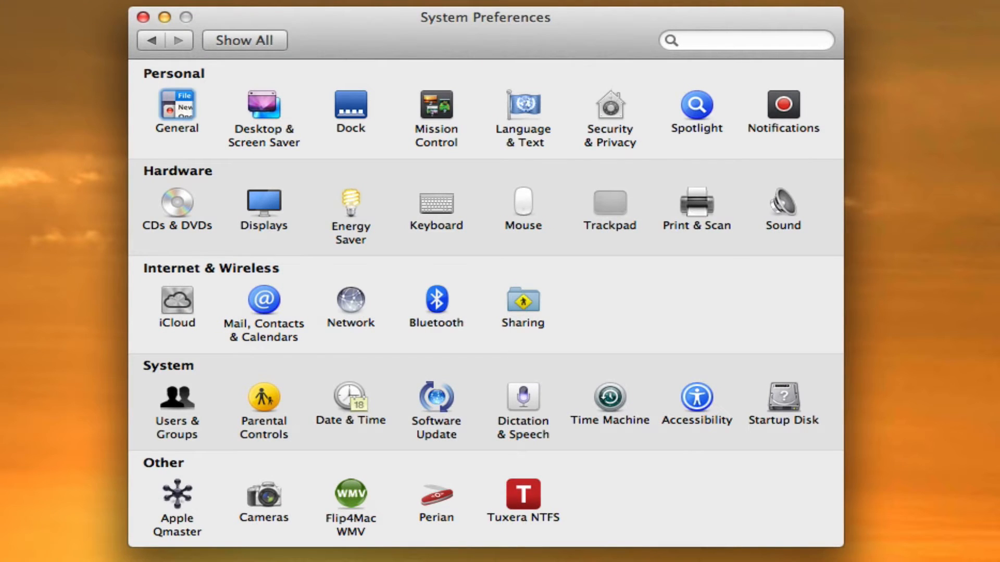
mouse_move(177, 402)
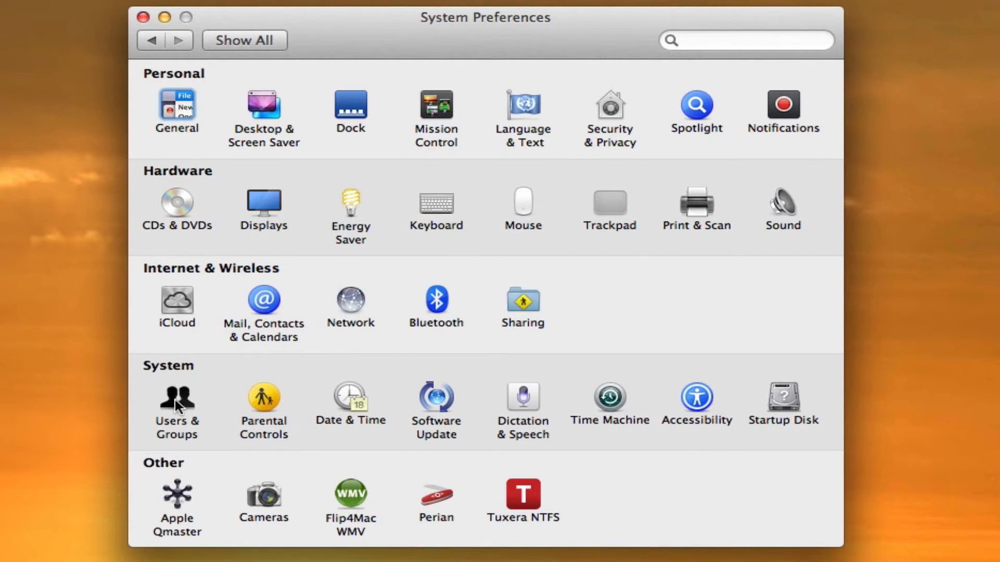
- Unlock the Users & Groups pane with the administrator password
click(177, 396)
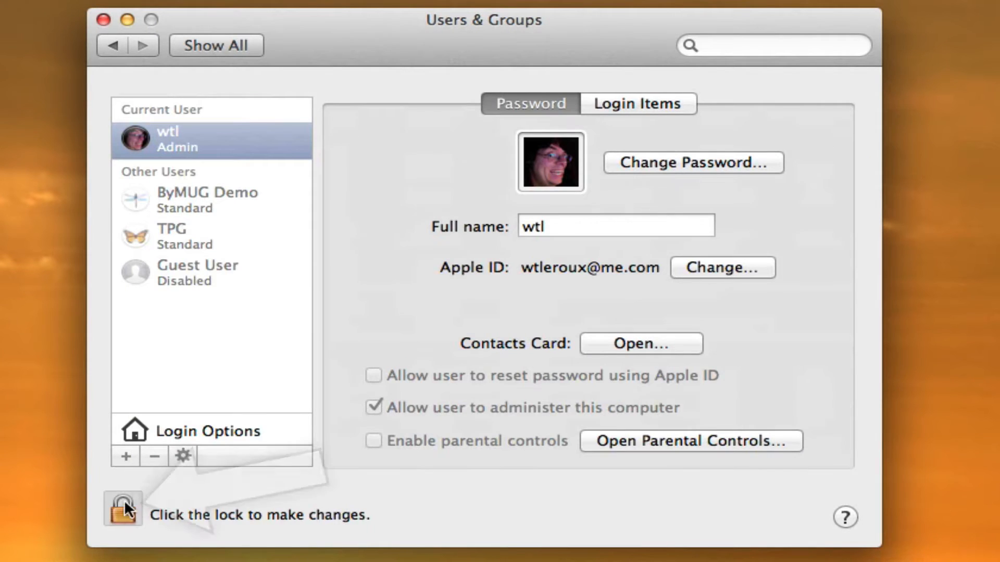
click(123, 509)
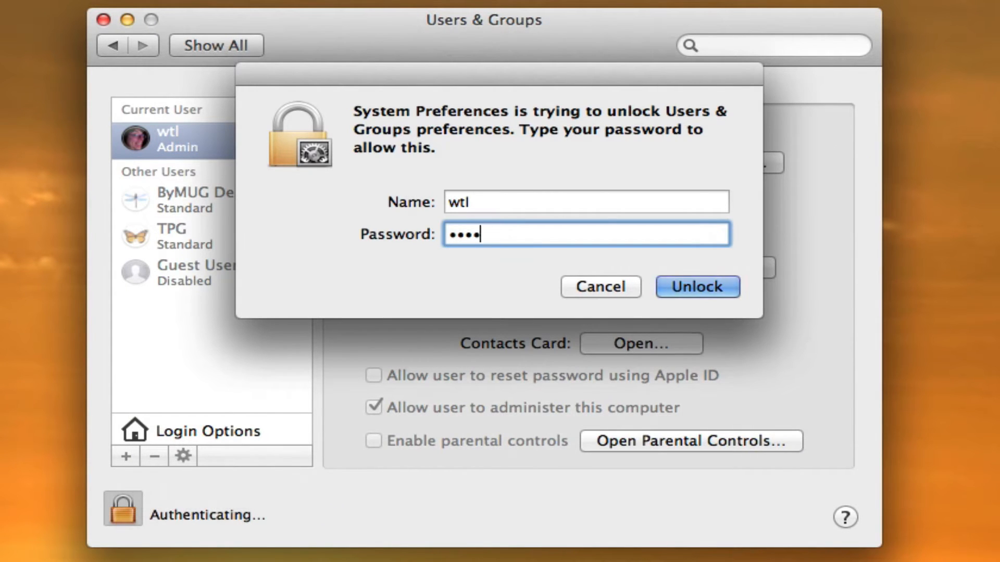
click(695, 288)
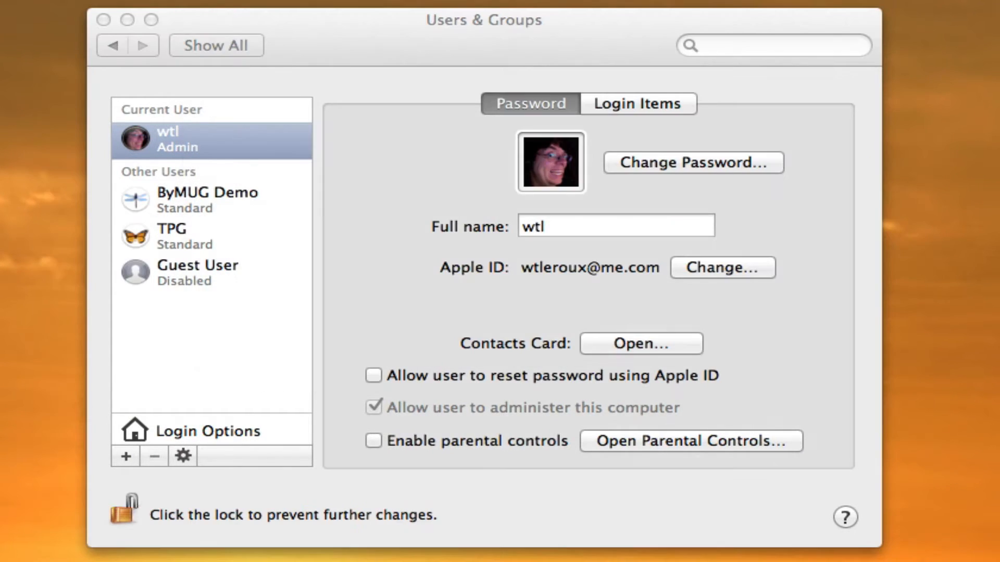
- Allow guests to log in, making the Guest User account Login only
click(198, 272)
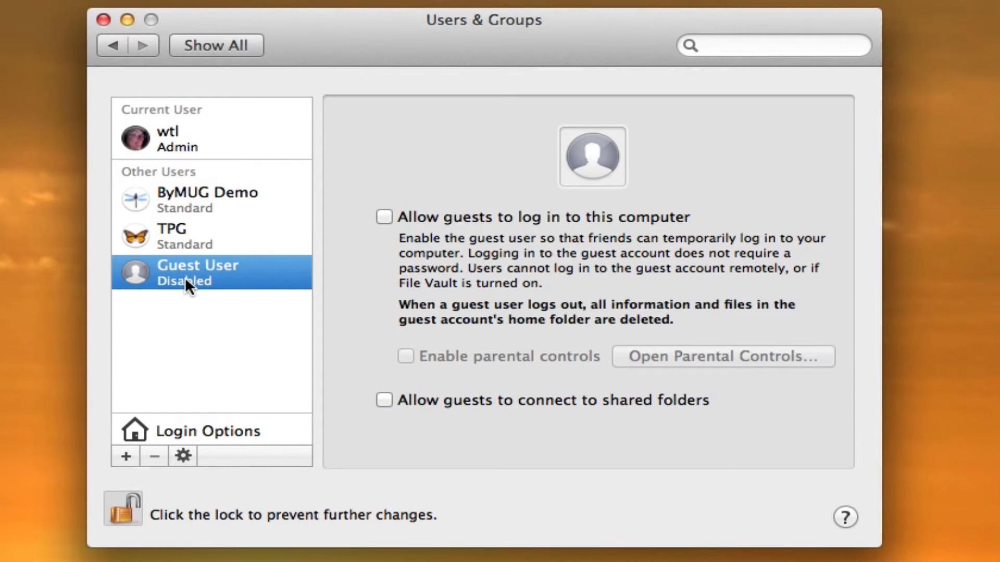
mouse_move(355, 169)
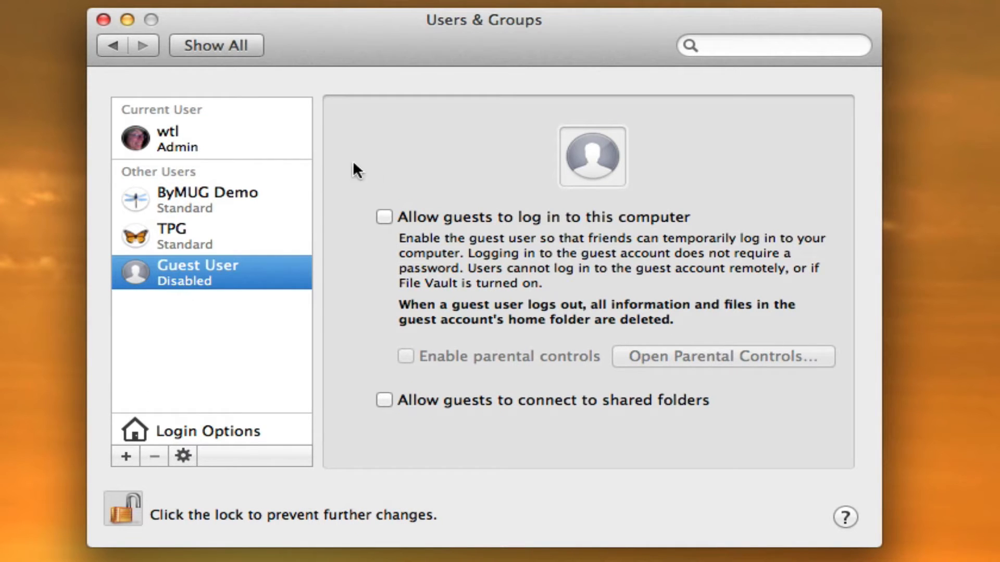
click(384, 217)
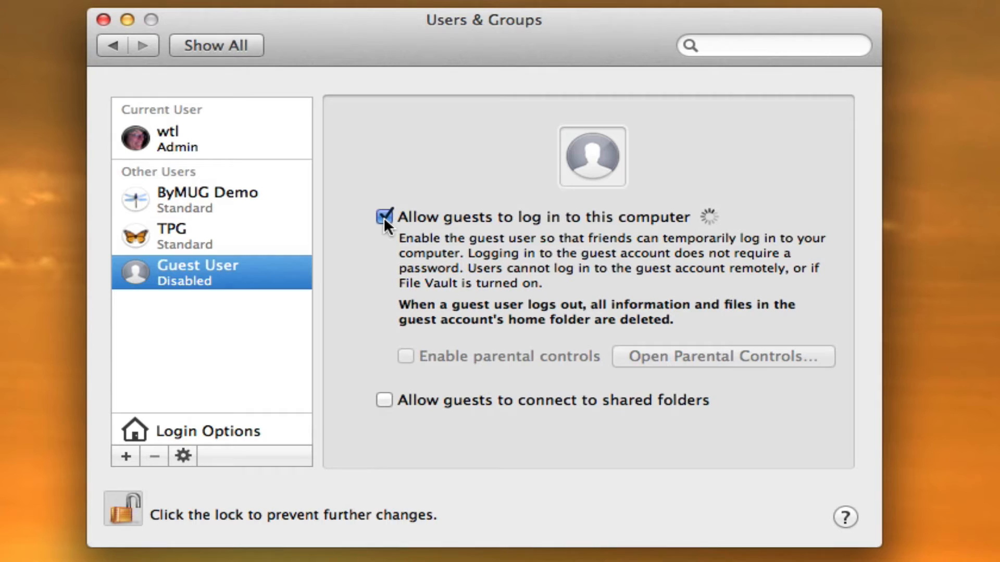
click(385, 216)
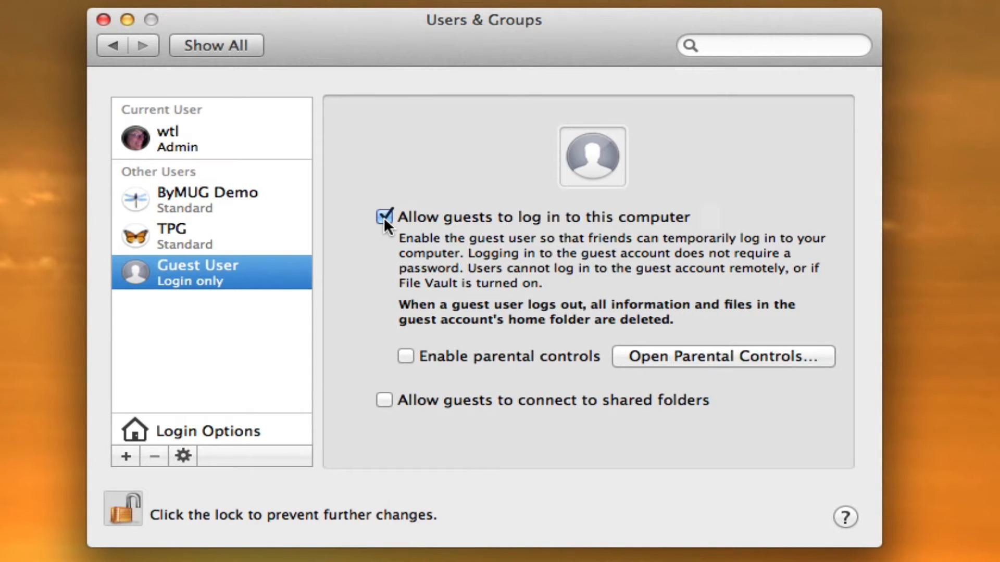
- Enable the fast user switching menu shown as Short Name in Login Options
click(210, 431)
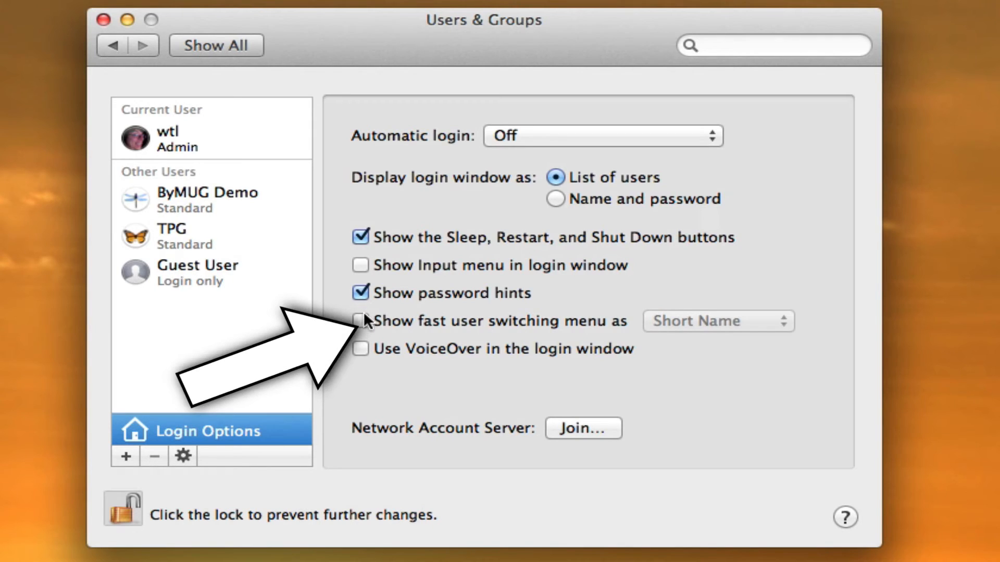
click(360, 321)
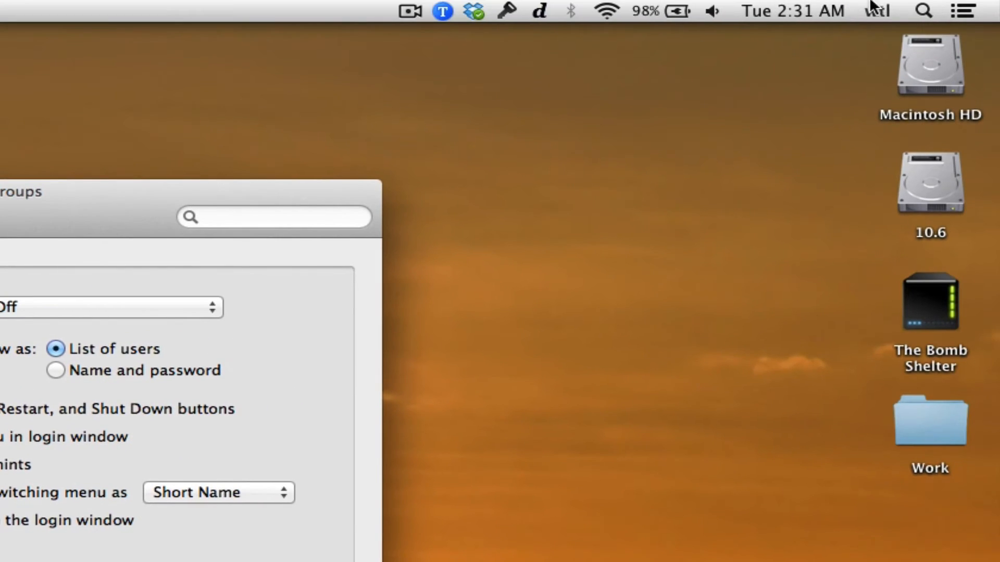
- Switch to the Guest User account from the menu-bar user menu
click(876, 10)
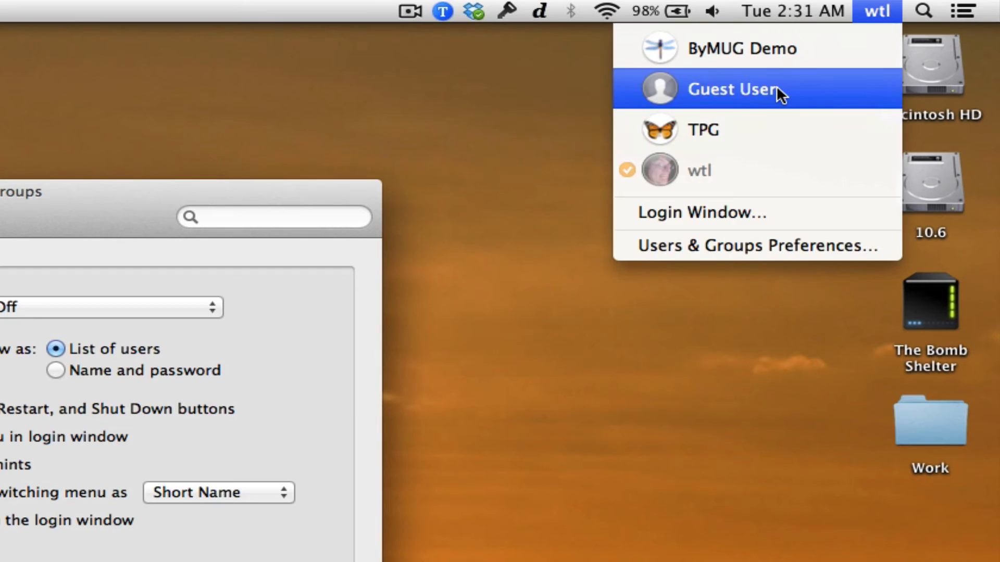
click(731, 89)
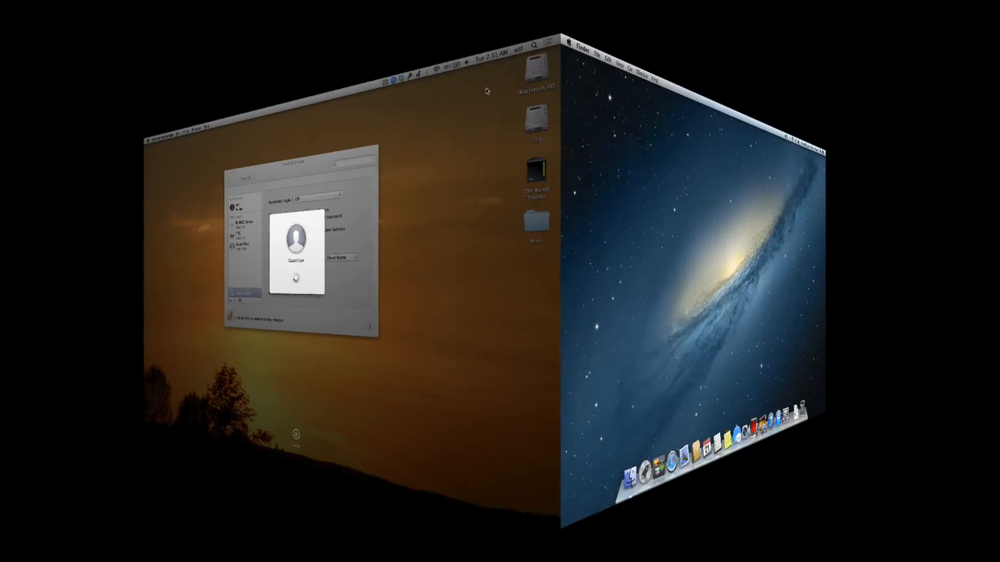
click(920, 5)
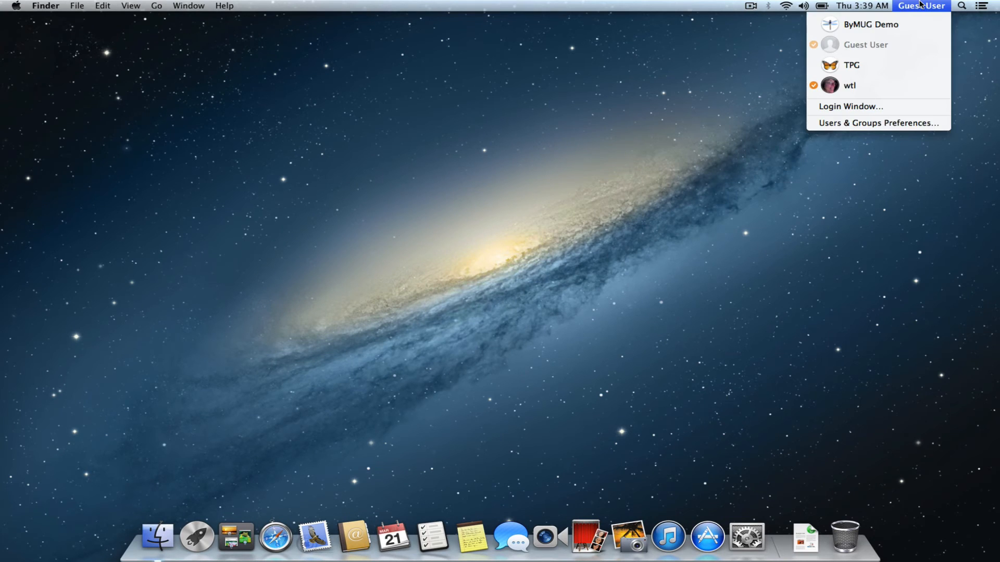
mouse_move(910, 101)
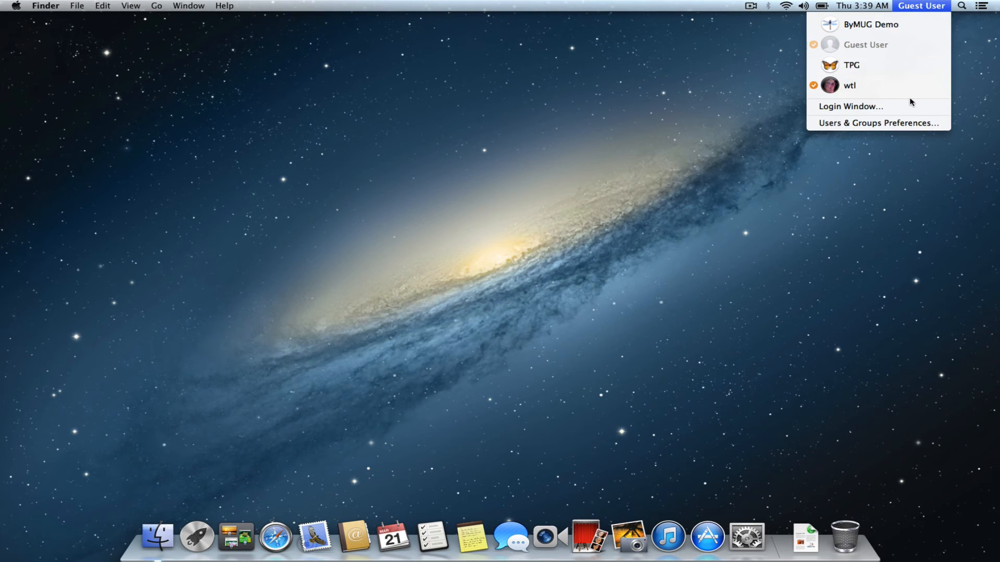
mouse_move(960, 153)
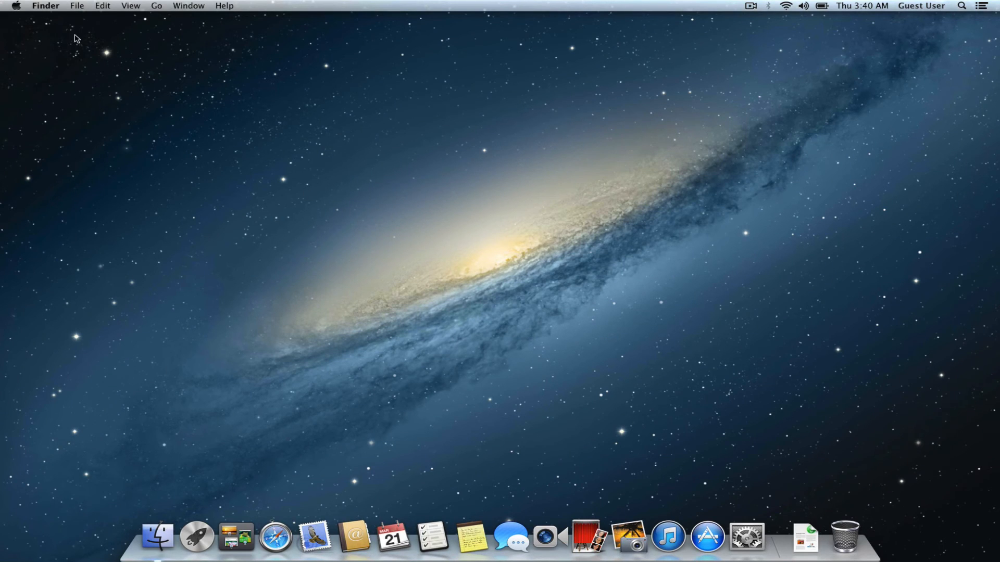
- Choose Log Out Guest Account from the Apple menu, raising the delete-files warning
click(16, 5)
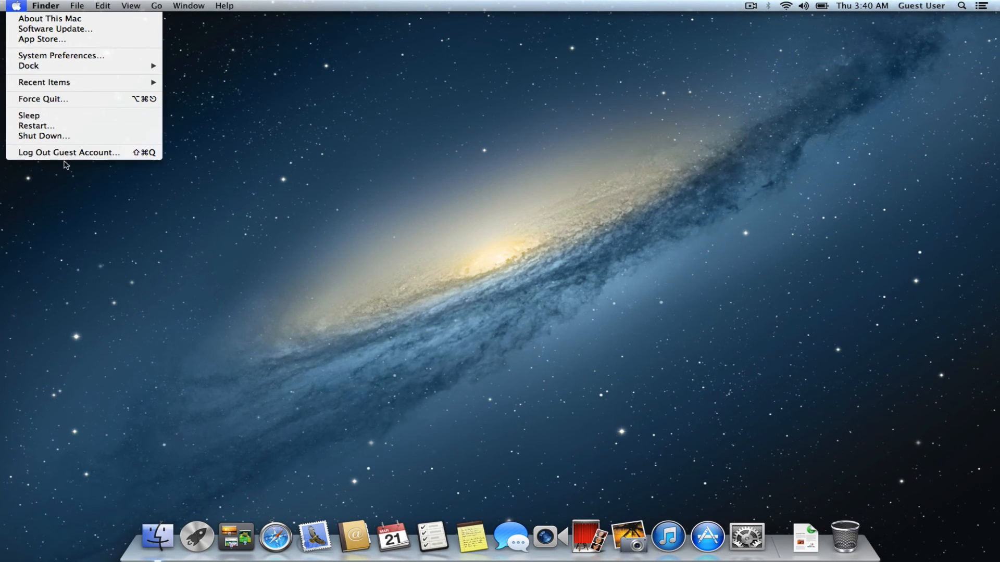
click(68, 153)
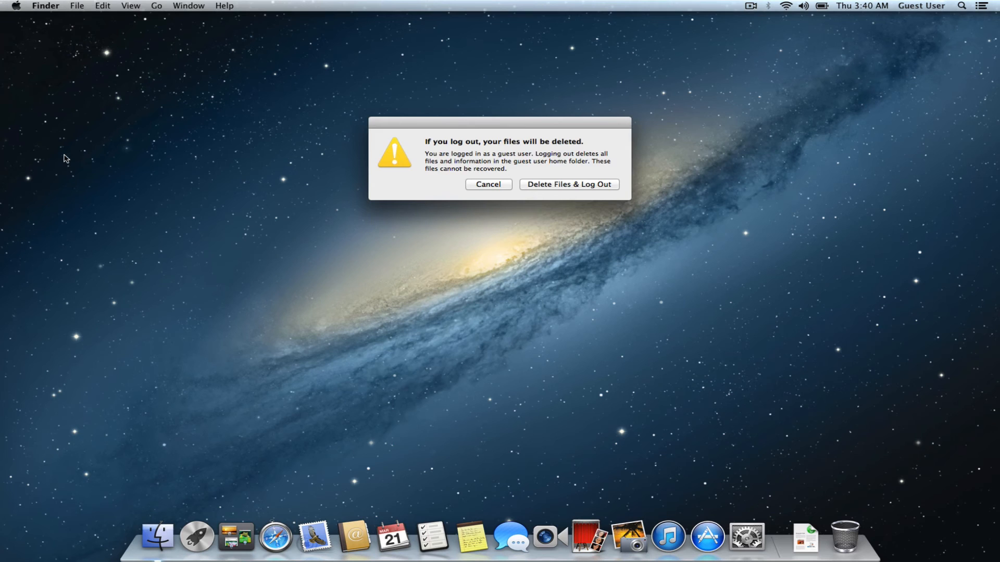